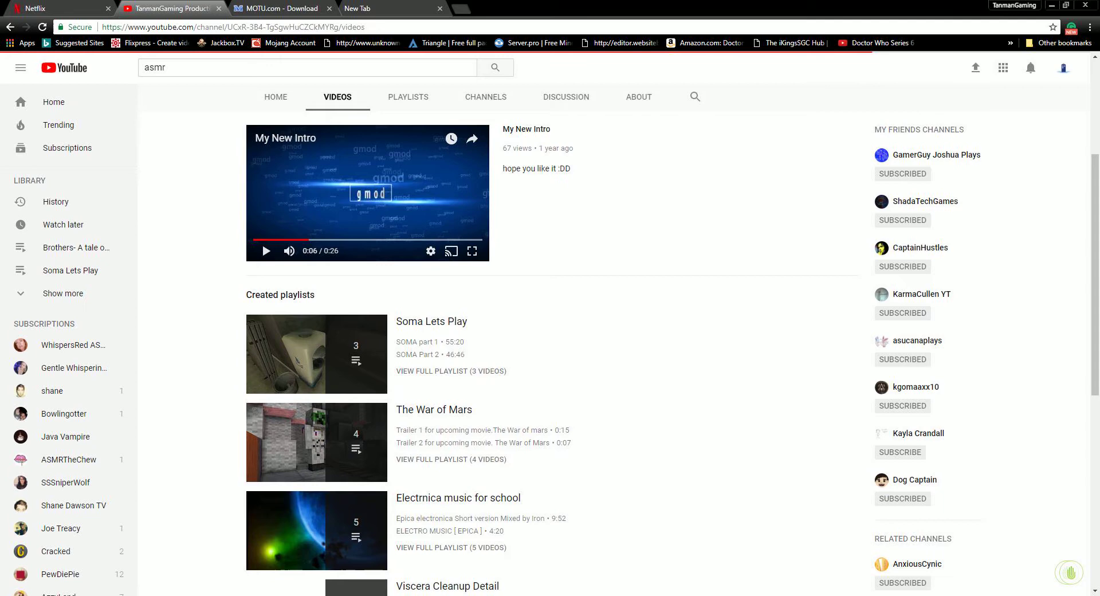
# Step: Open the channel's Twitter profile in a new tab, then return to the YouTube Videos page
pyautogui.click(337, 98)
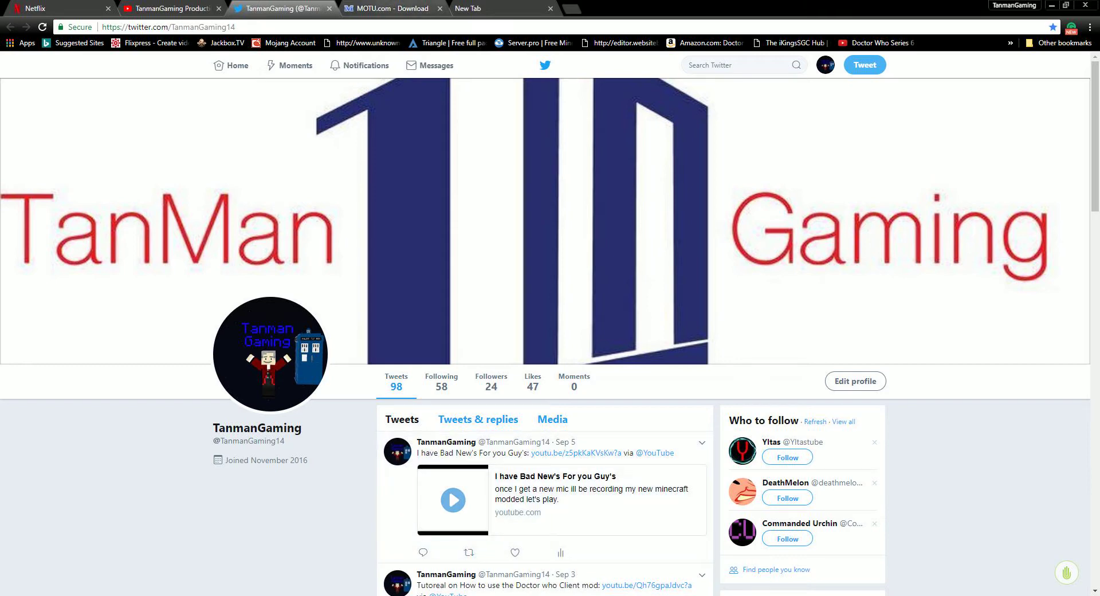
pyautogui.click(168, 8)
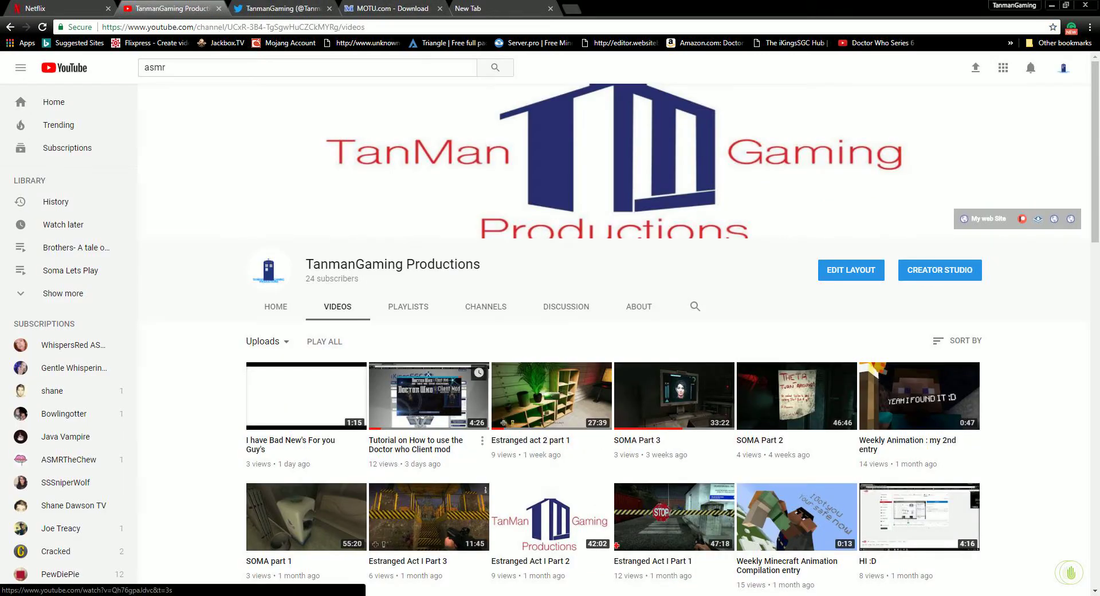
# Step: Scroll to the oldest upload and start Doctor Who MineCraft Lets Ply part 1
pyautogui.scroll(-3)
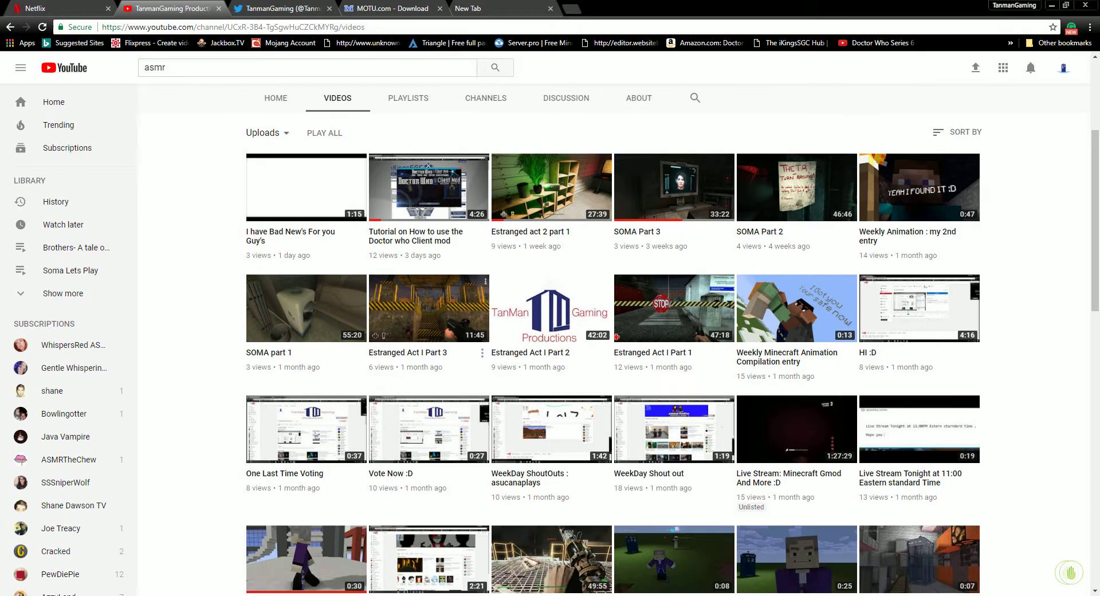
pyautogui.scroll(-3)
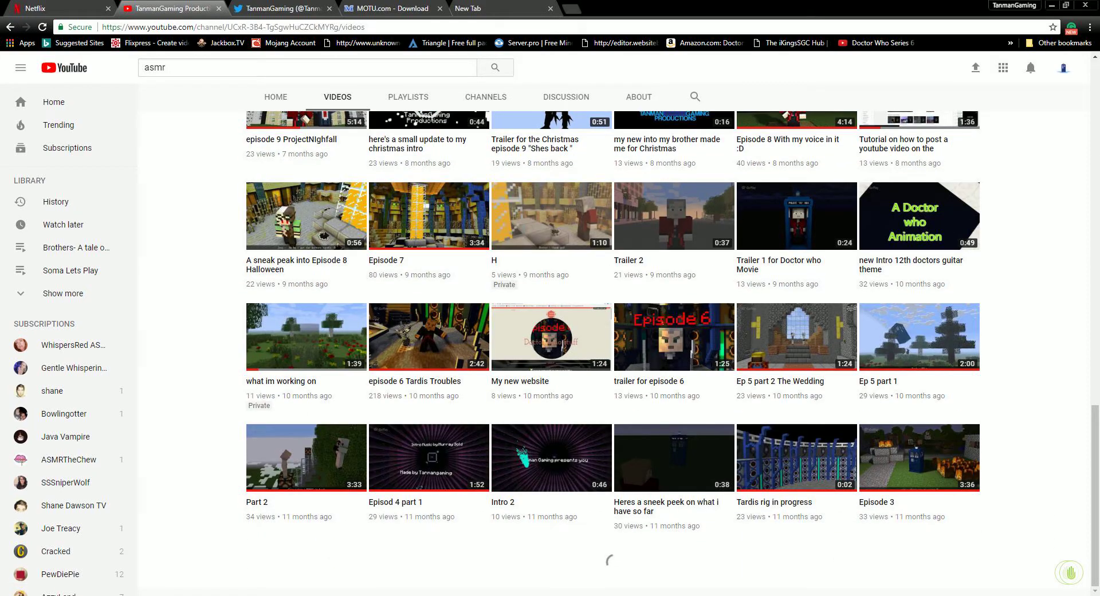
pyautogui.scroll(-3)
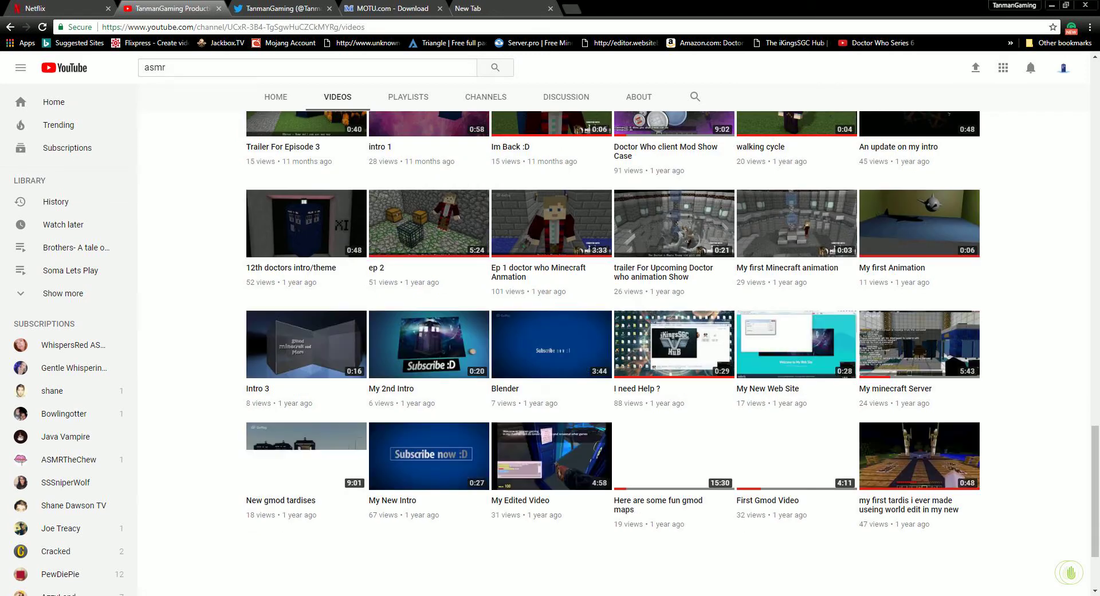
pyautogui.scroll(-3)
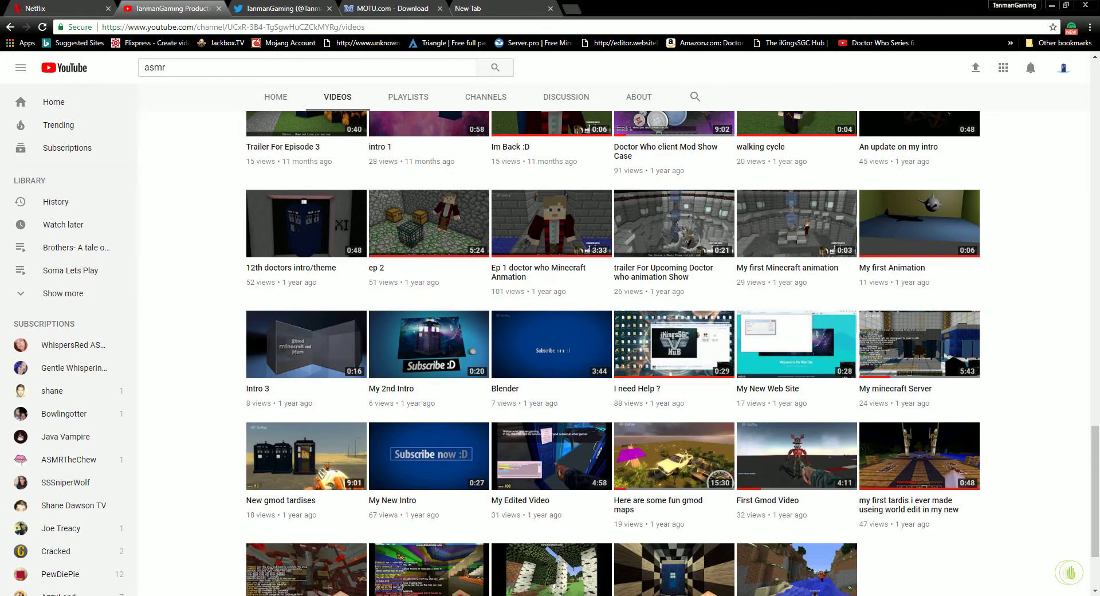
pyautogui.scroll(-3)
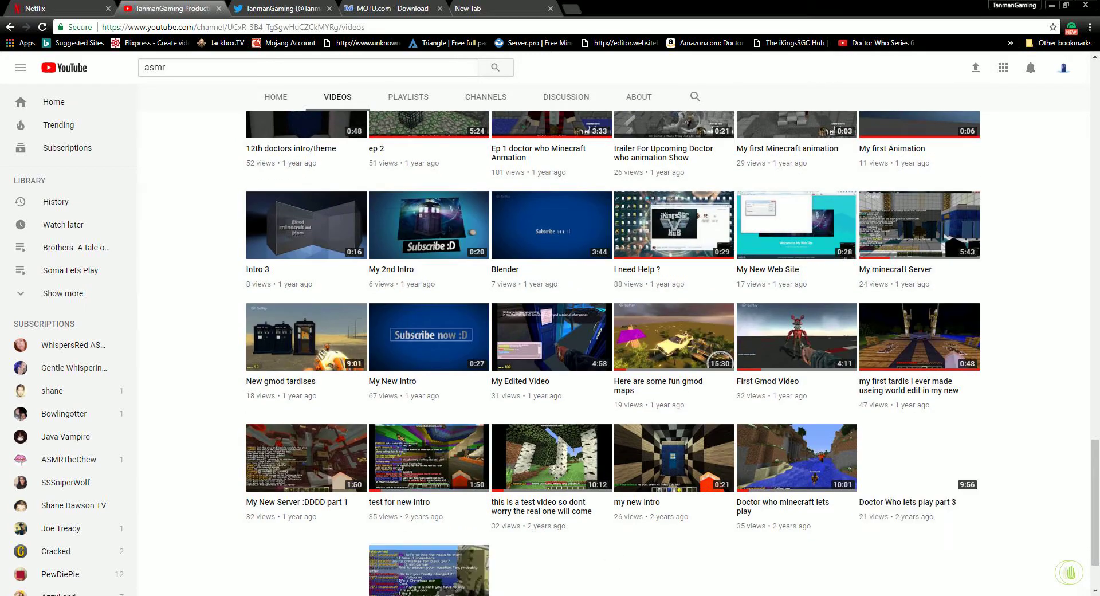
pyautogui.scroll(-3)
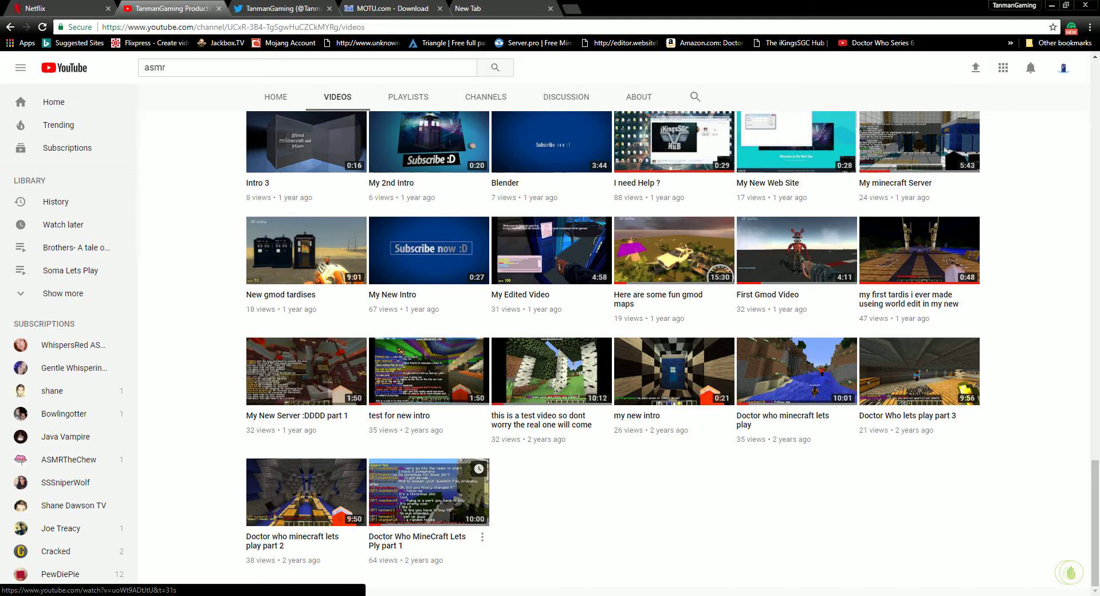
pyautogui.click(429, 491)
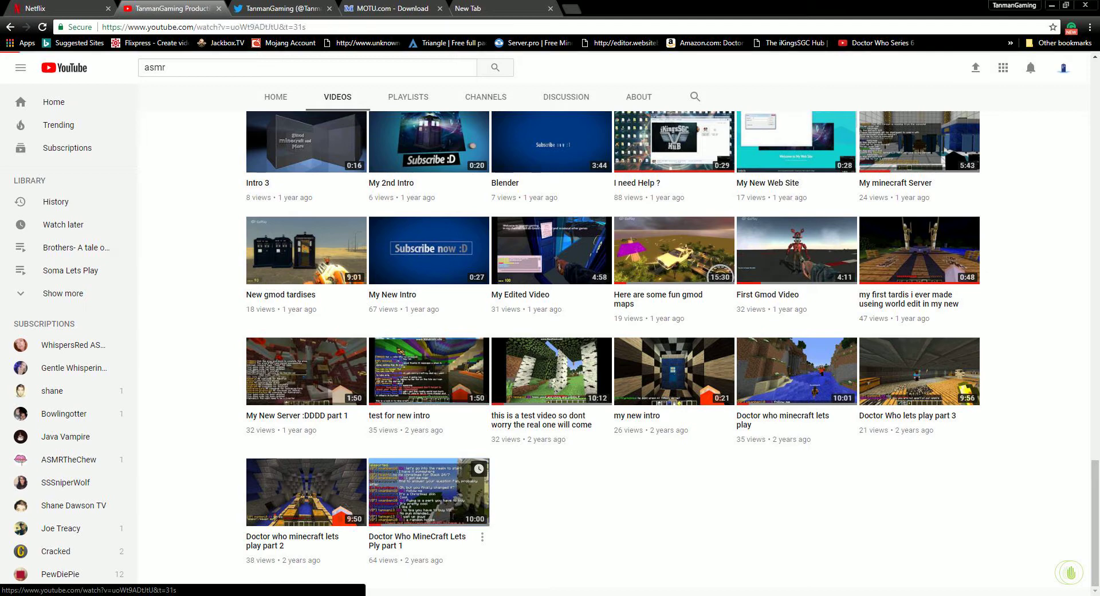
# Step: Play Doctor Who MineCraft Lets Ply part 1 in full screen
pyautogui.click(429, 492)
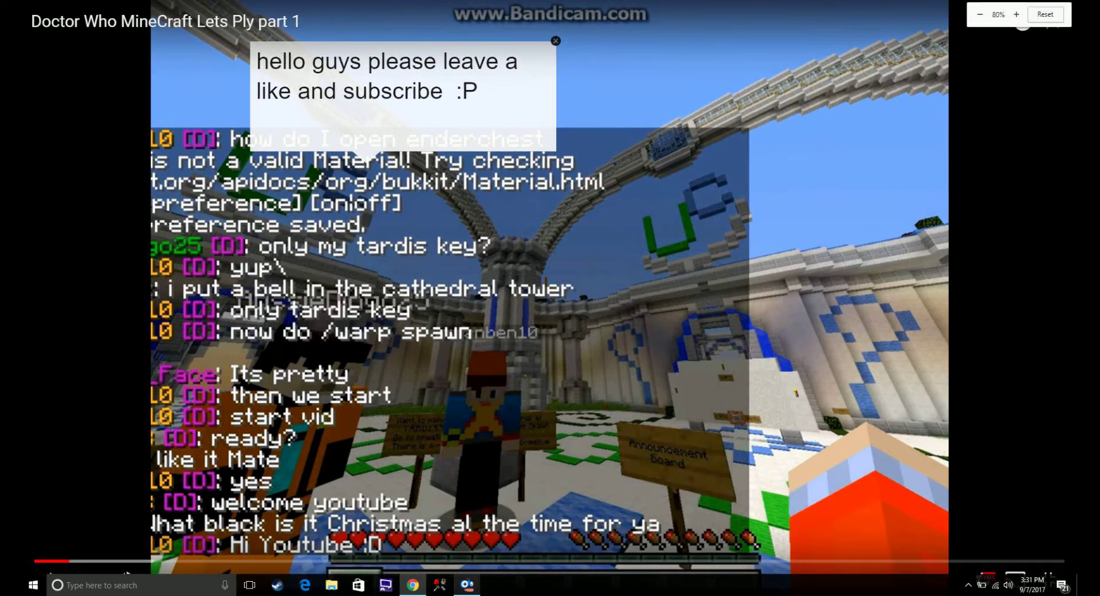
pyautogui.click(1016, 14)
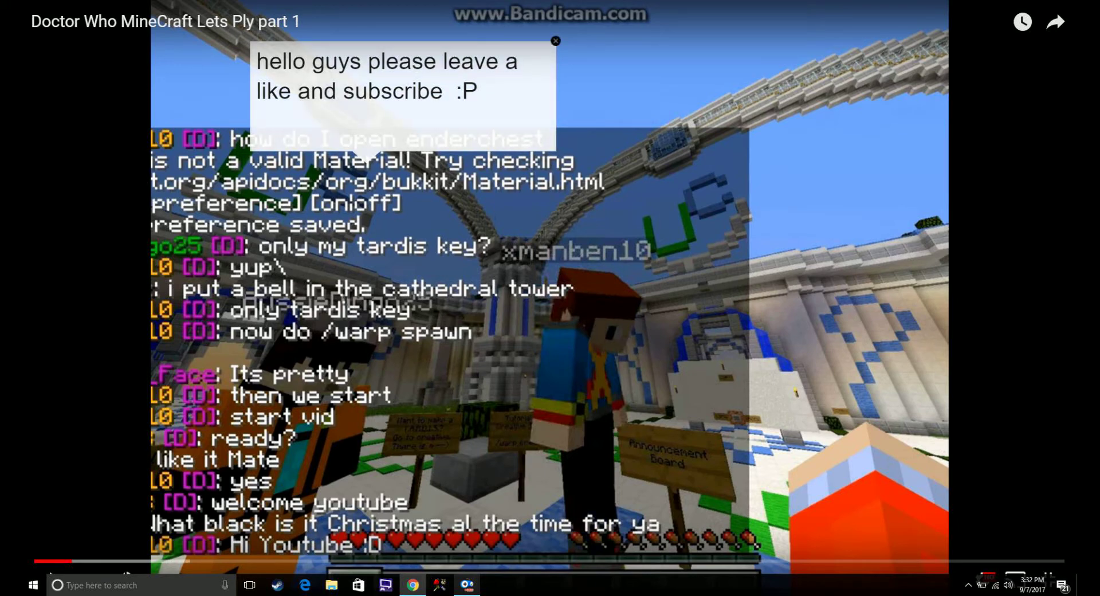
# Step: Leave full screen so the video plays on the normal watch page
pyautogui.click(554, 42)
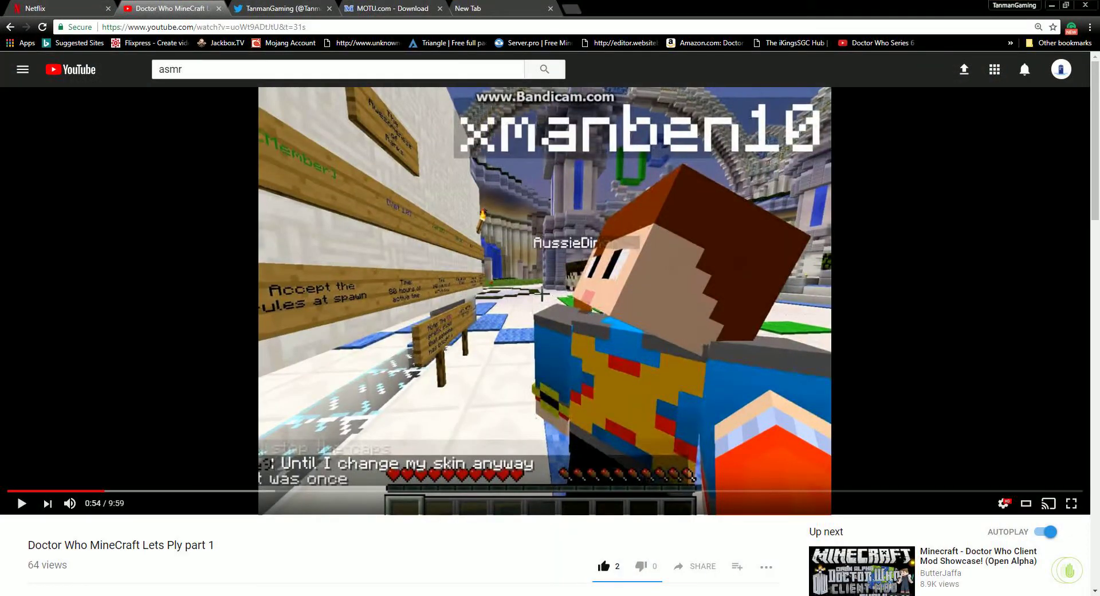
# Step: Watch in full screen again, check the screen recorder, and pause around 2:31
pyautogui.click(1072, 503)
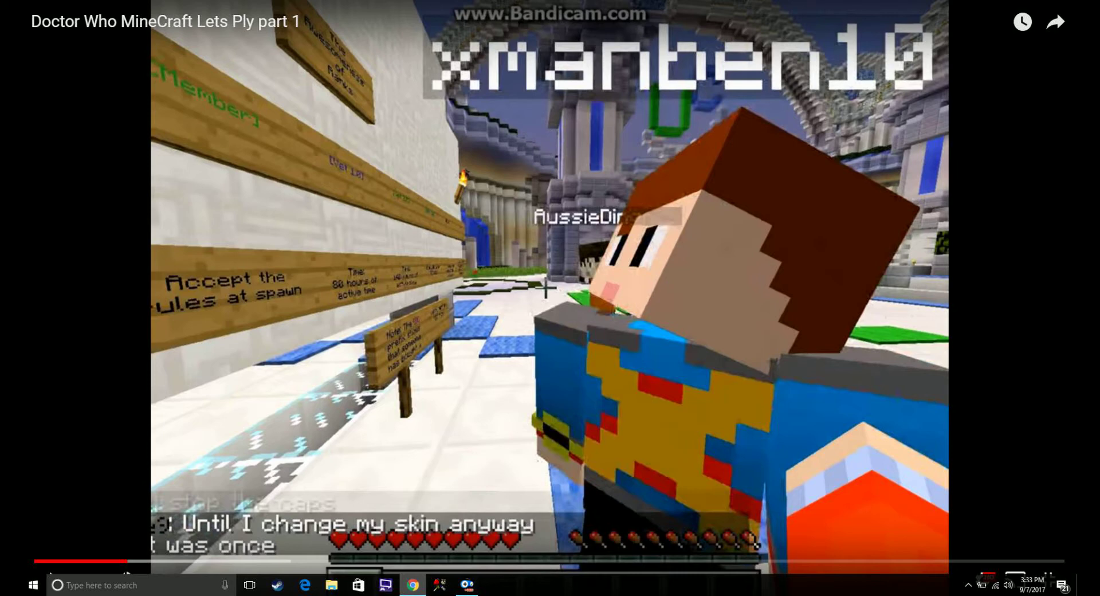
pyautogui.click(466, 584)
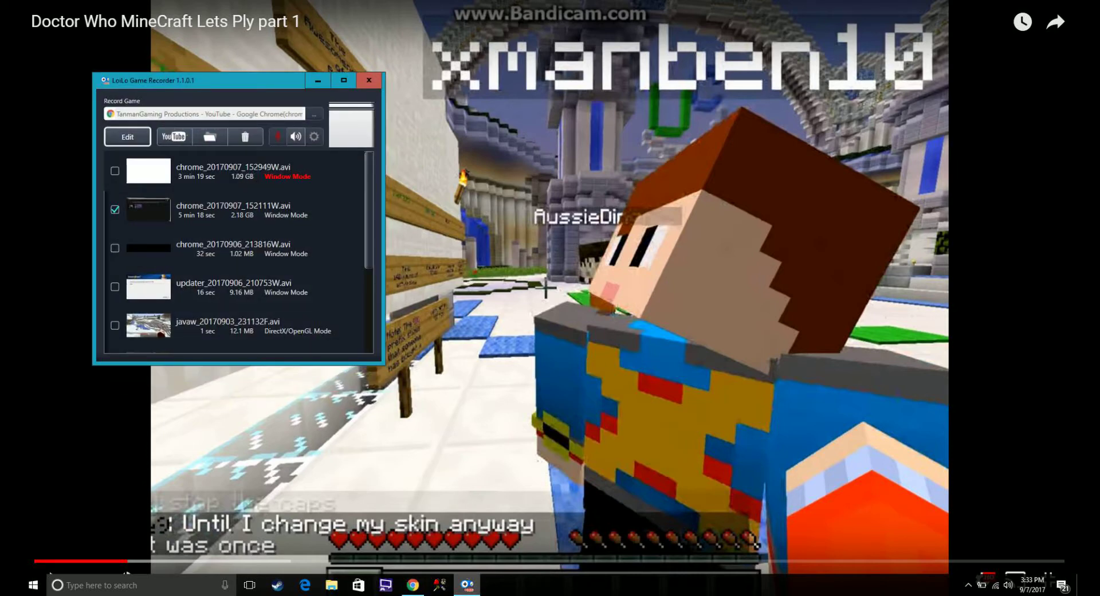
pyautogui.click(232, 210)
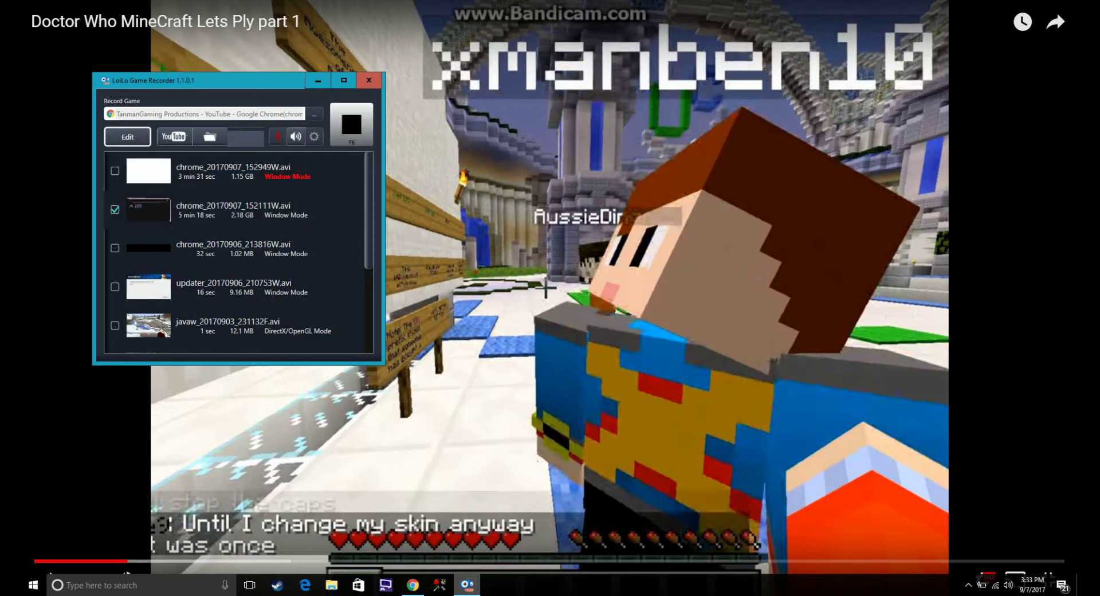
pyautogui.click(368, 80)
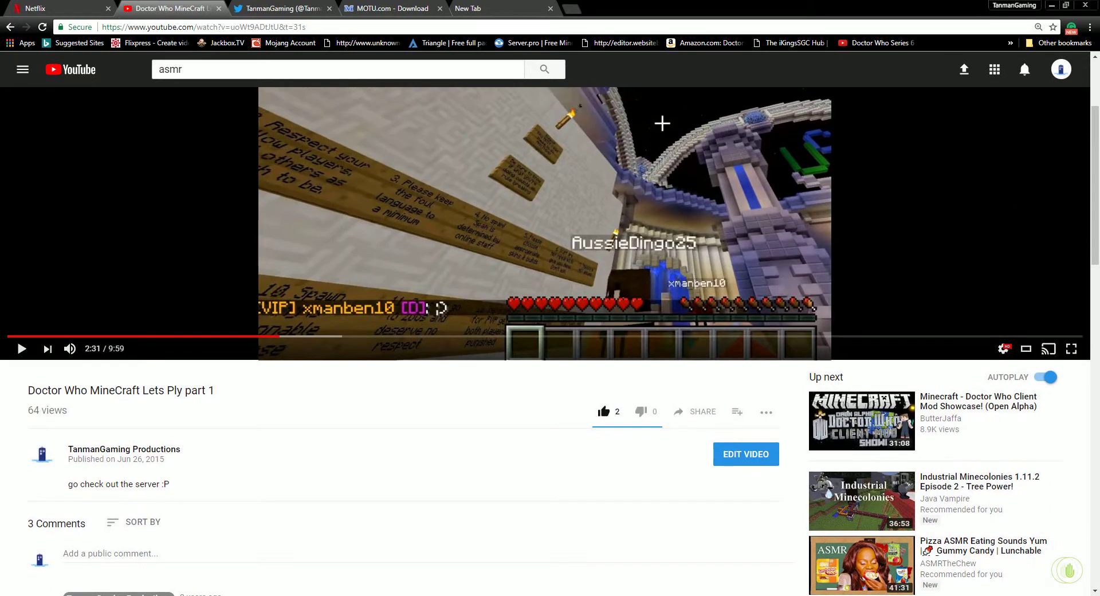
# Step: Scroll down to the three comments beneath the video
pyautogui.scroll(-3)
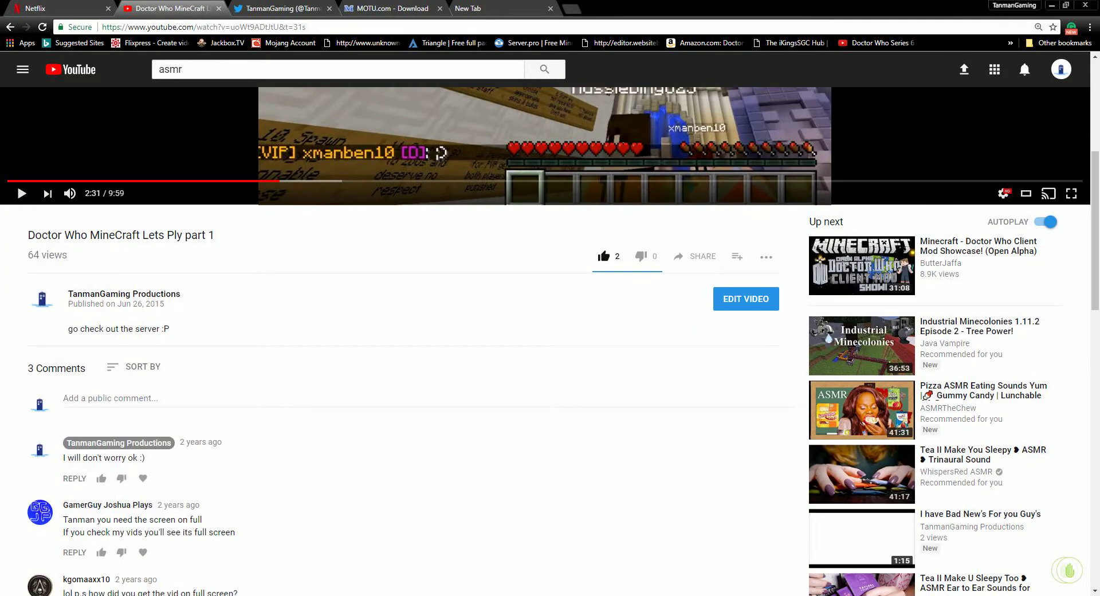
pyautogui.scroll(-3)
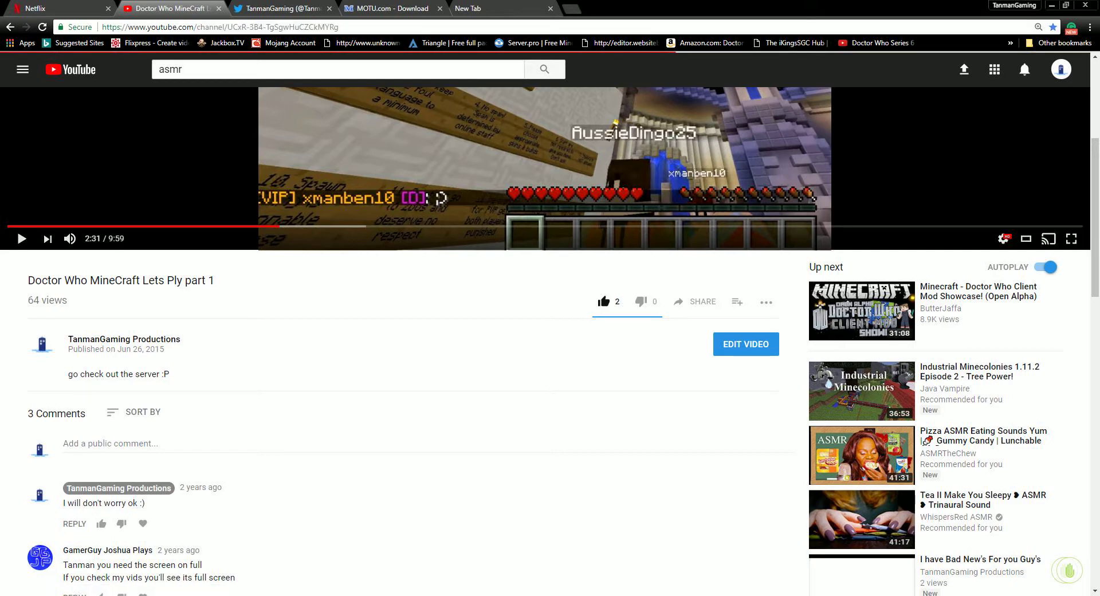
# Step: Go to the TanmanGaming Productions channel page and pause its My New Intro video at the start
pyautogui.click(124, 339)
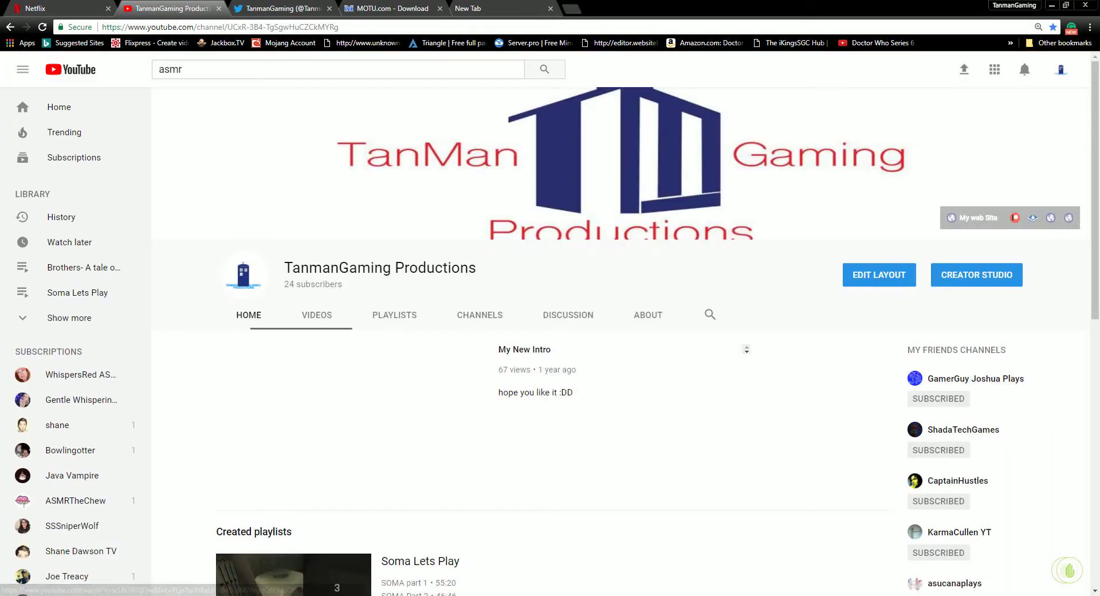
pyautogui.click(348, 418)
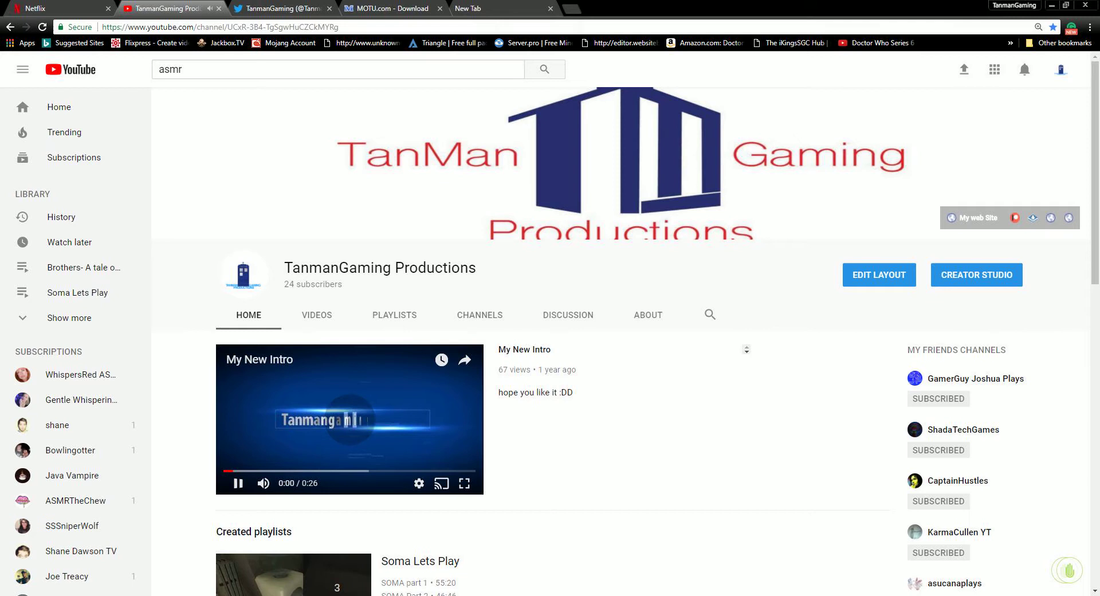
pyautogui.click(237, 483)
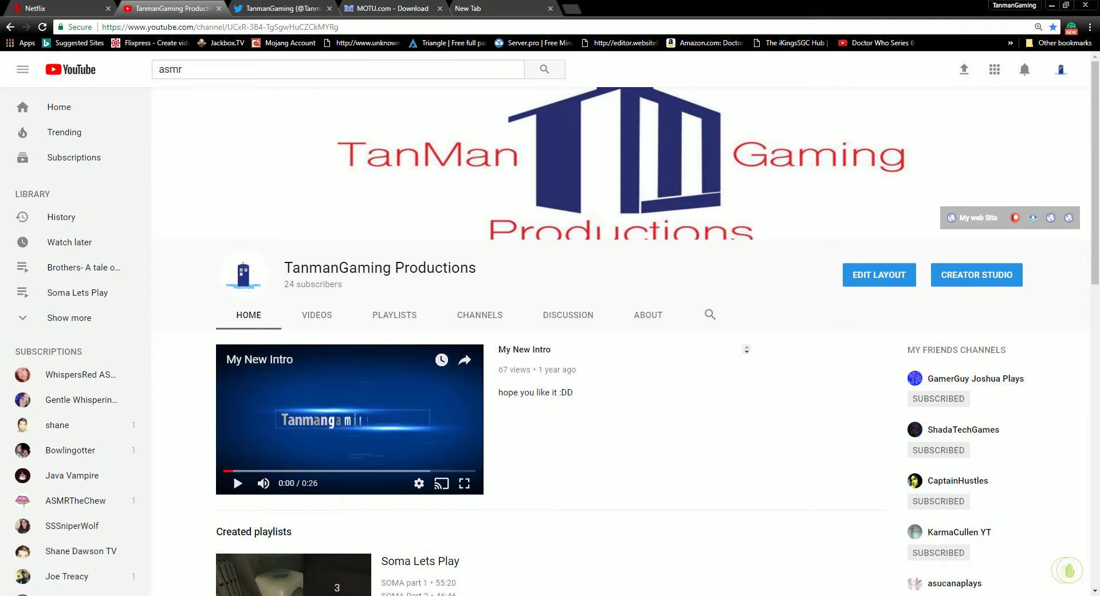
# Step: Scroll the channel home page and switch over to the Steam library on Skyrim Special Edition
pyautogui.scroll(-3)
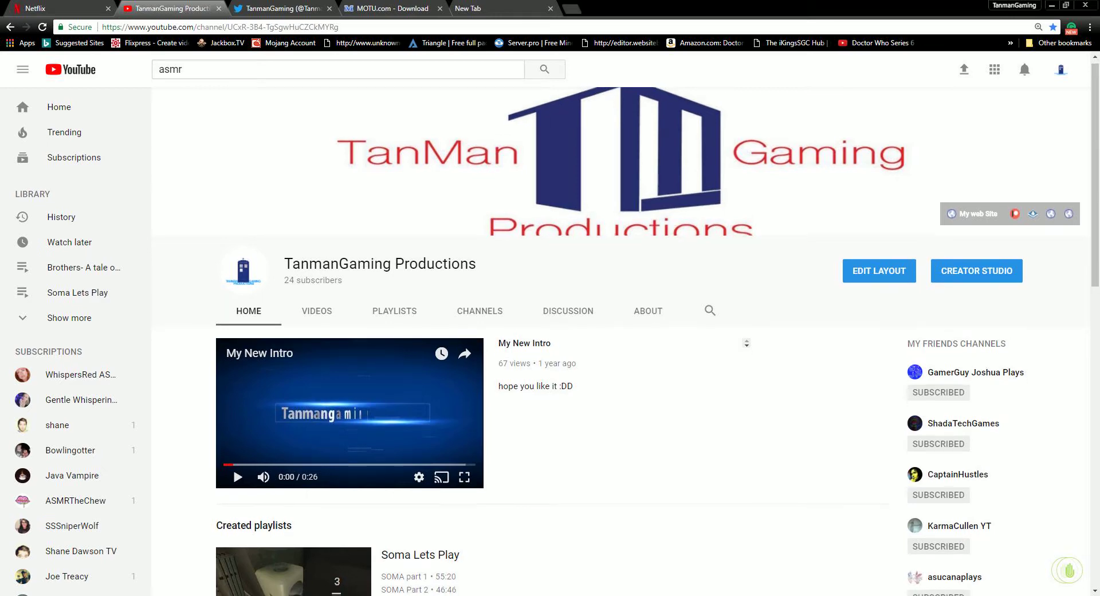
pyautogui.scroll(-3)
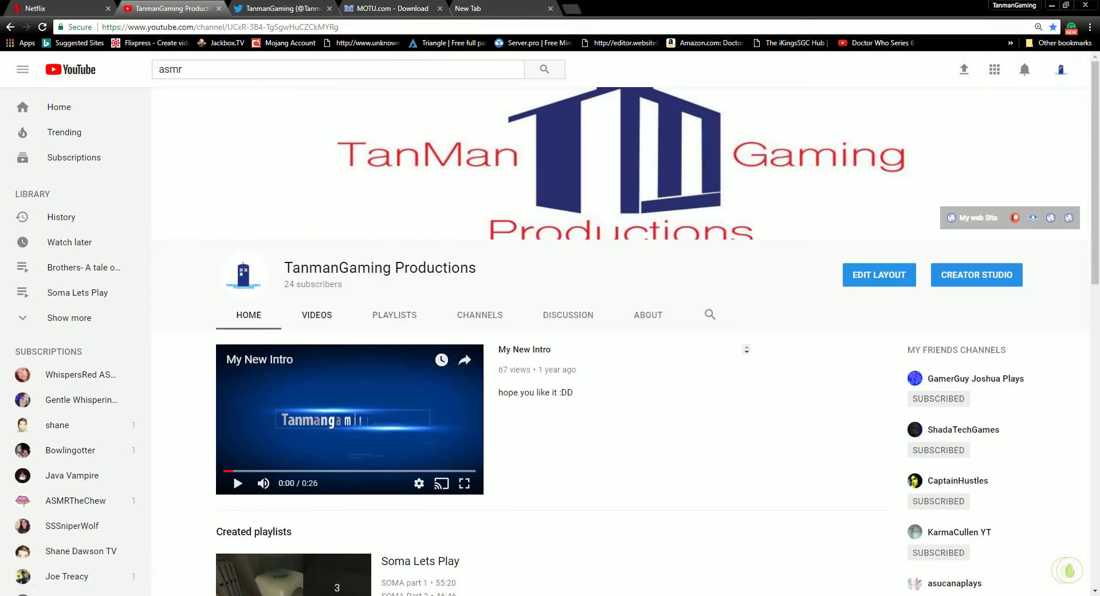
pyautogui.click(394, 314)
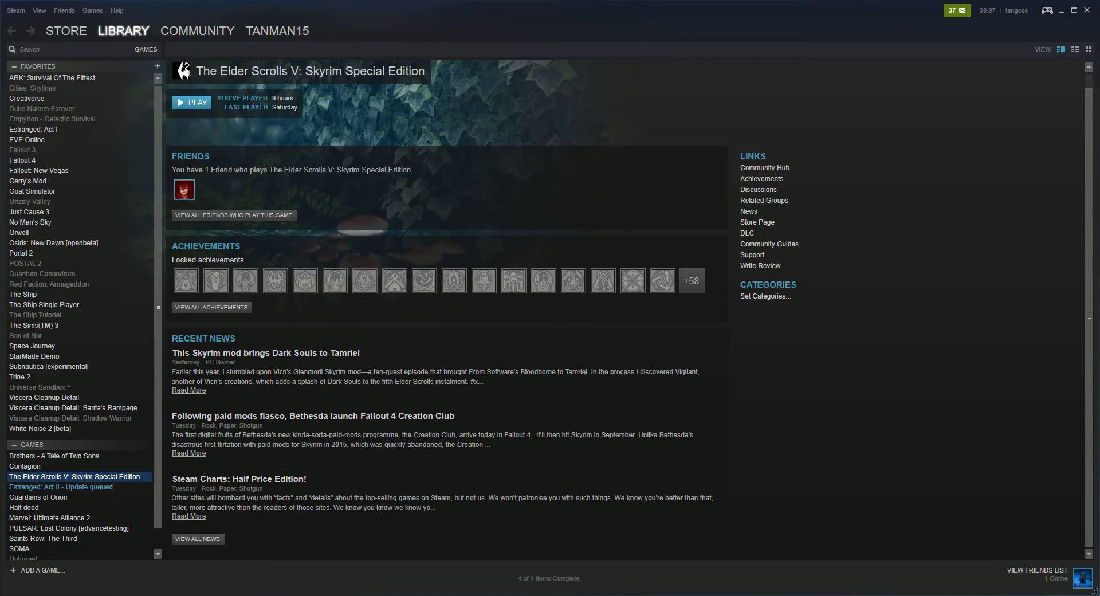
# Step: Show Brothers - A Tale of Two Sons in the Steam library with all its locked achievements
pyautogui.click(53, 457)
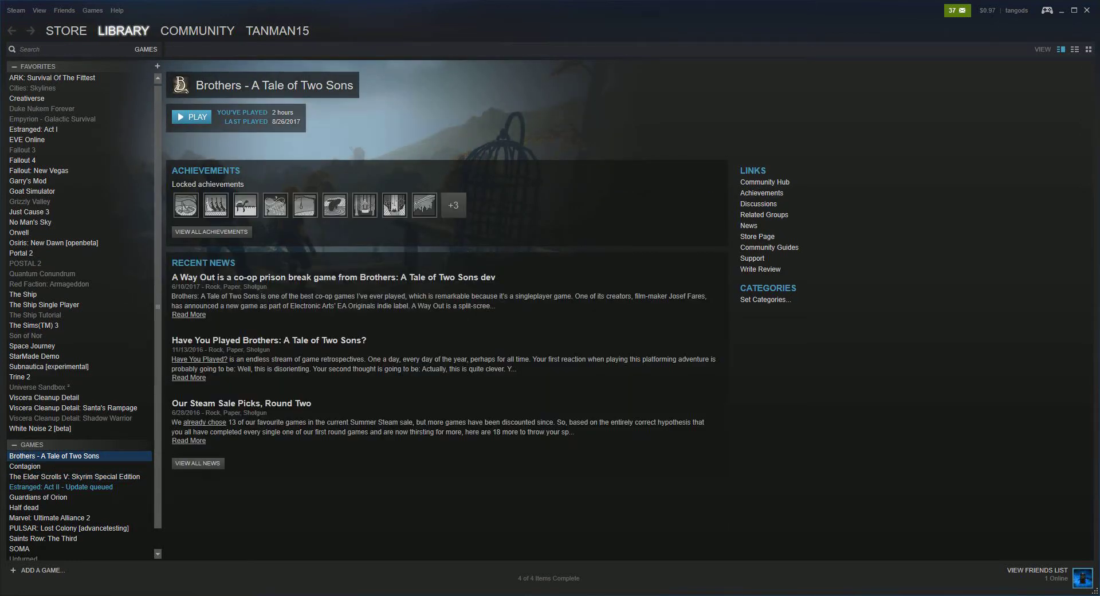
pyautogui.click(454, 205)
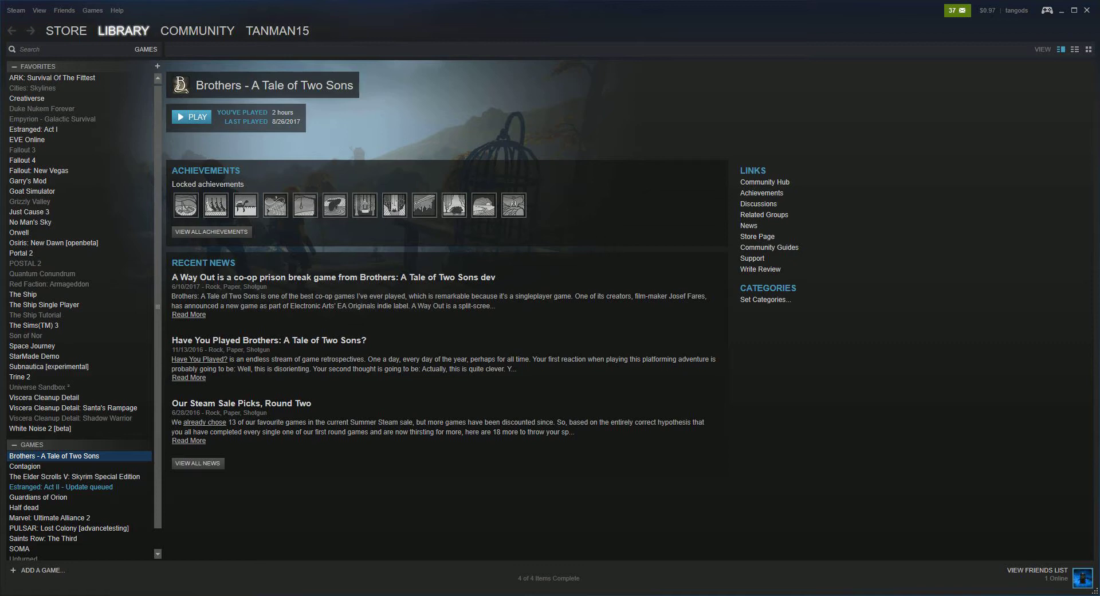
pyautogui.click(68, 528)
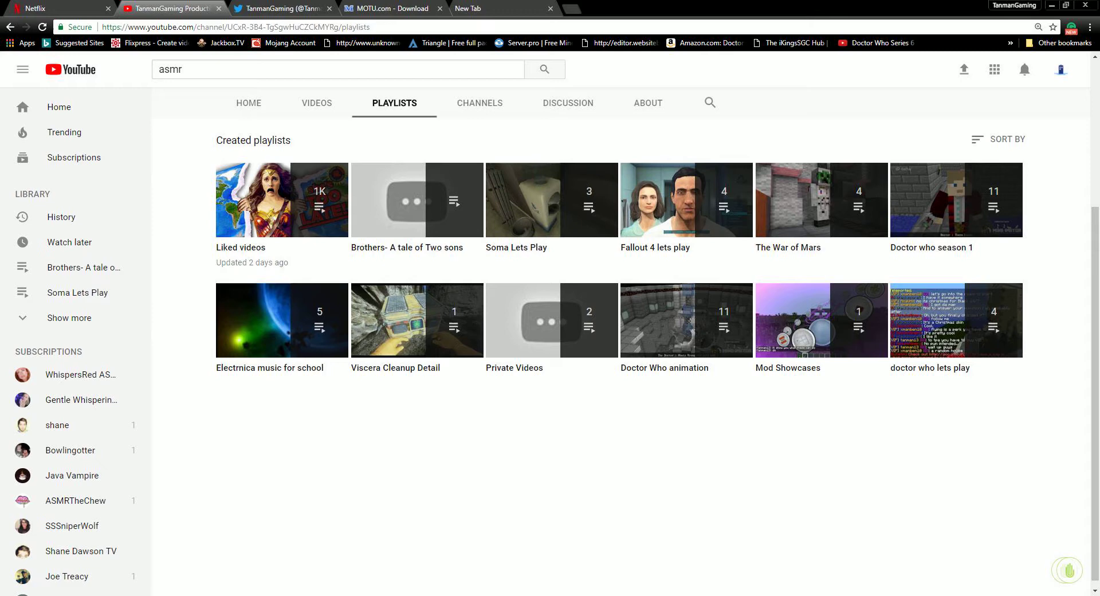
pyautogui.moveTo(821, 320)
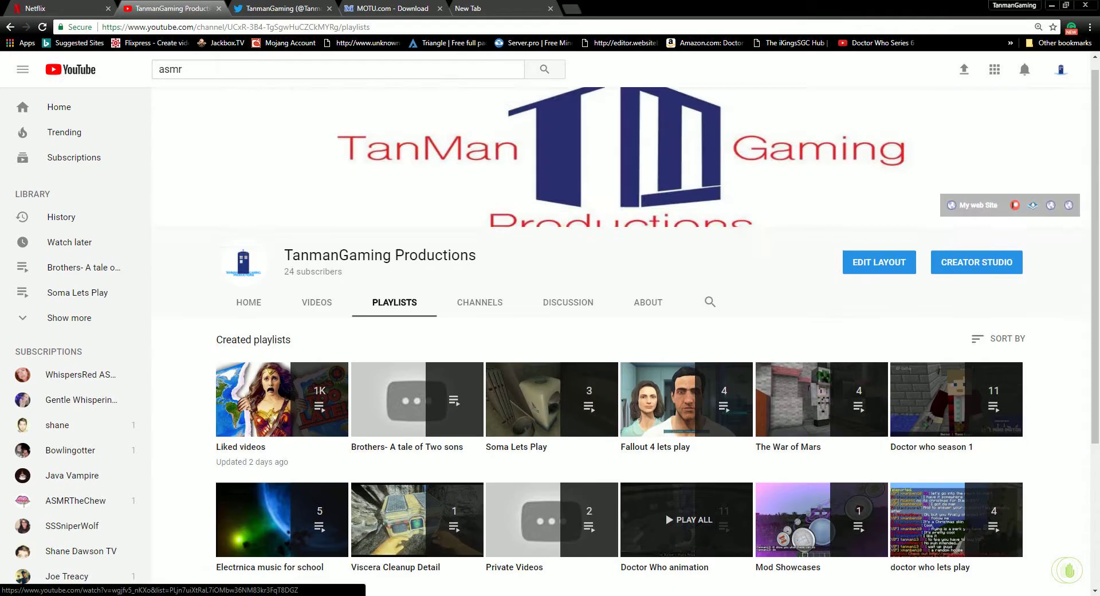
# Step: Scroll through the channel's twelve created playlists on the Playlists tab
pyautogui.scroll(-3)
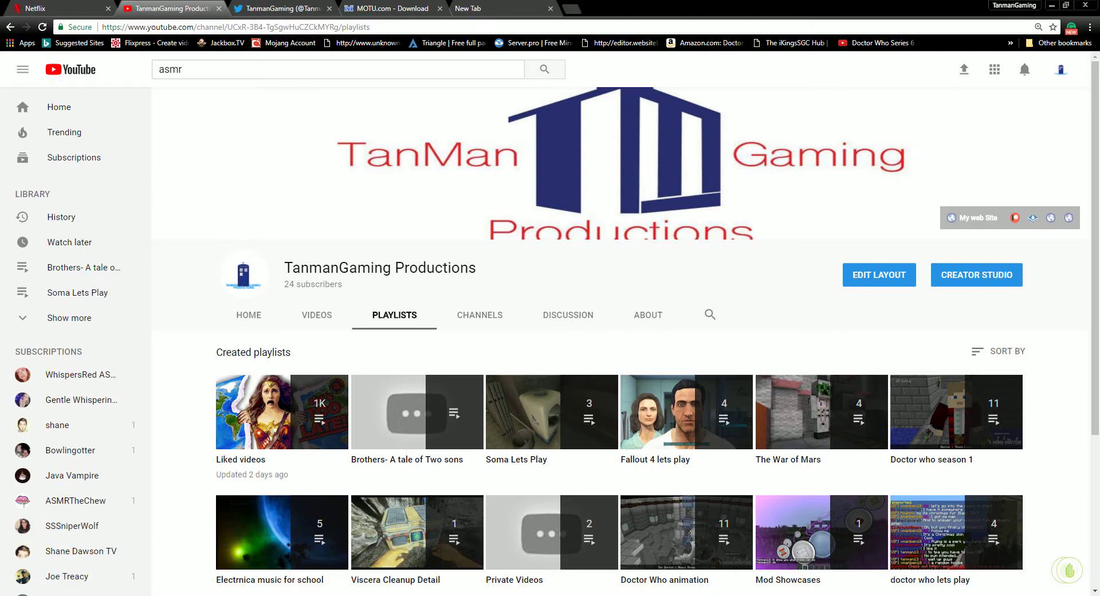